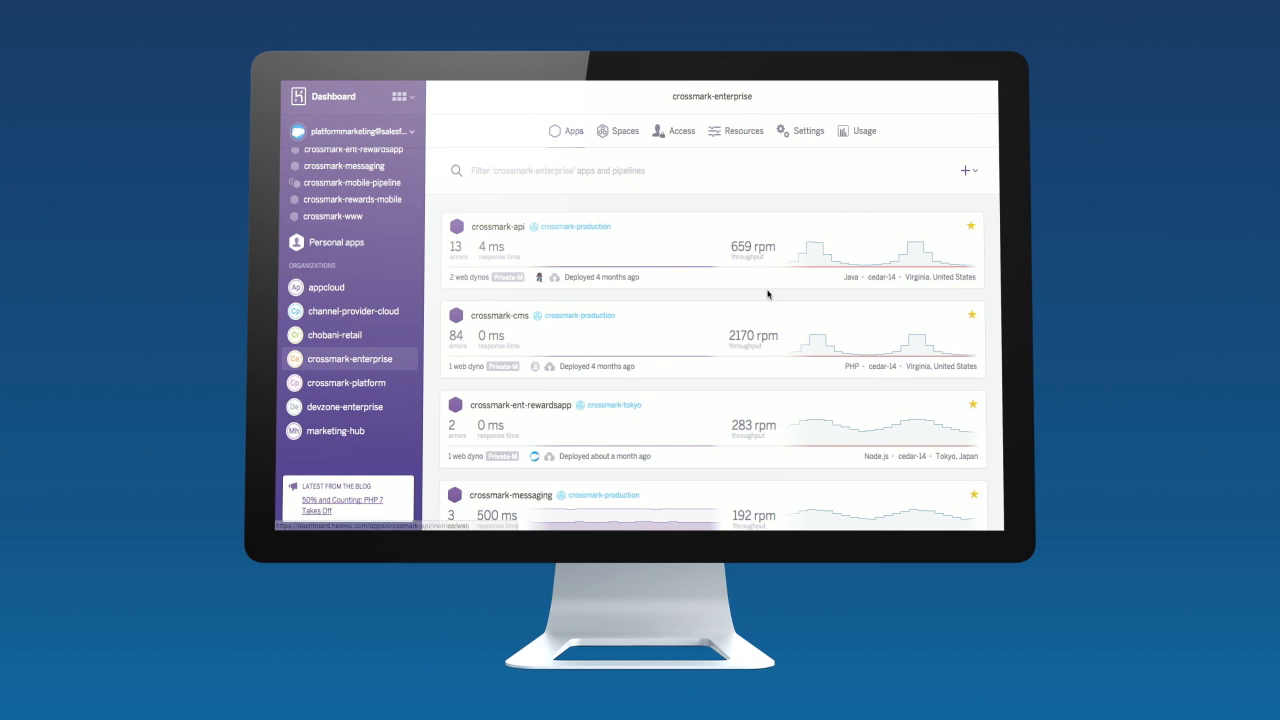
mouse_move(858, 302)
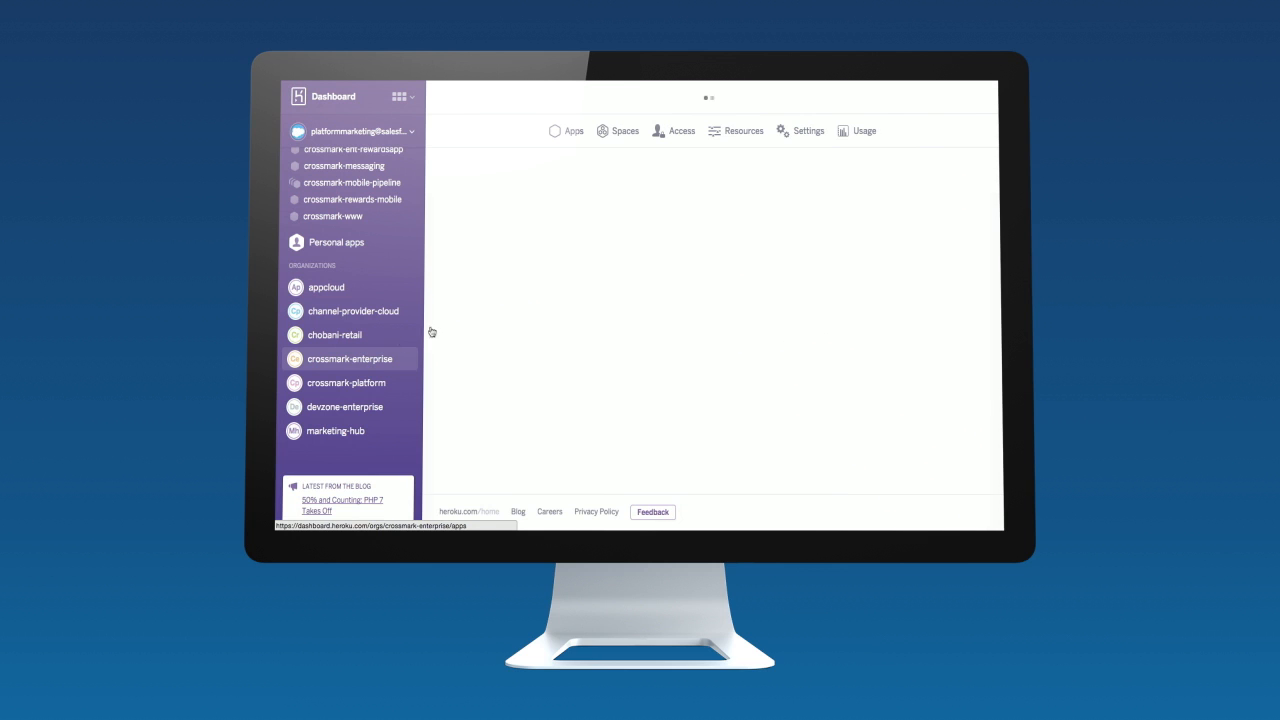
Step: Show crossmark-enterprise's Private Spaces, such as crossmark-production and crossmark-tokyo, instead of its apps
click(625, 131)
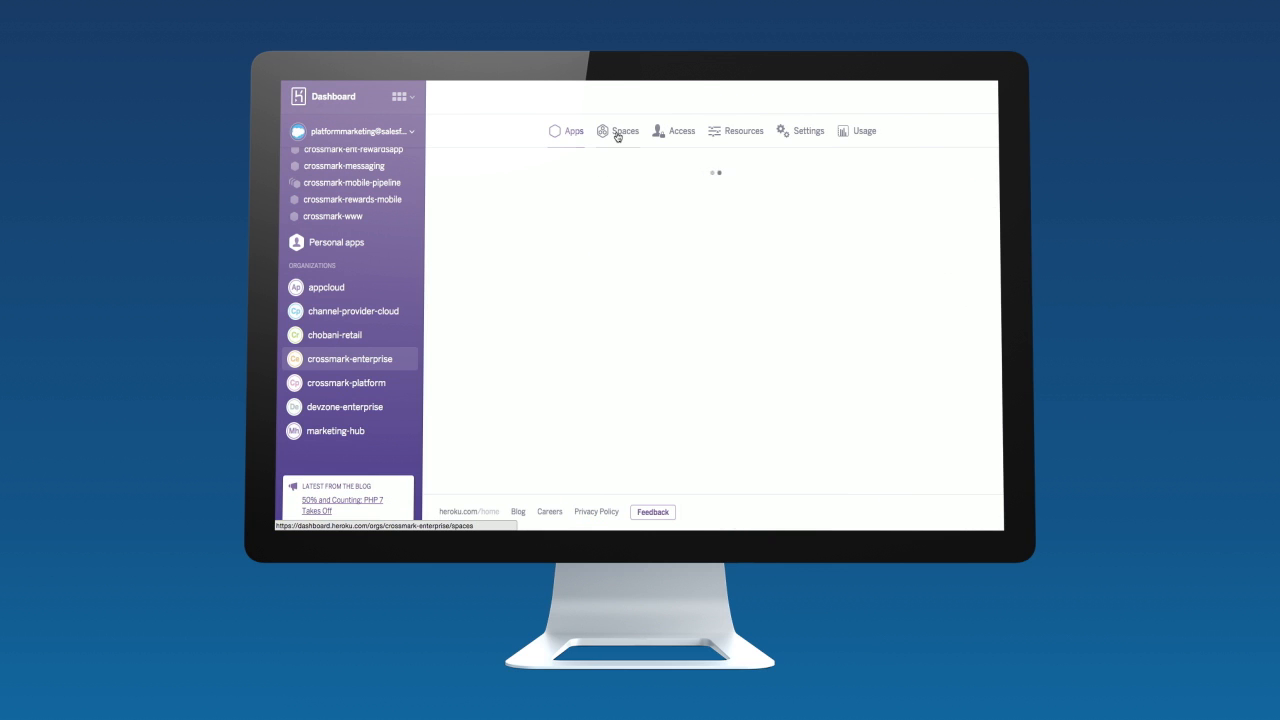
click(621, 131)
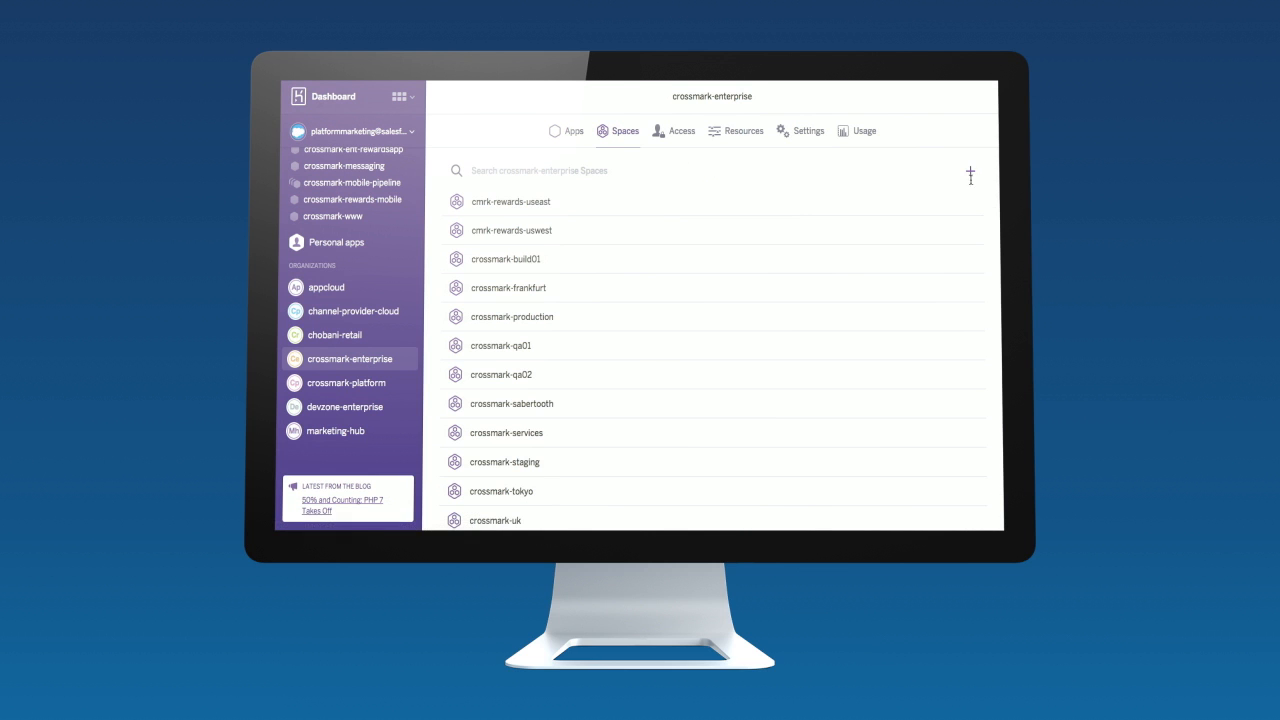
Step: Start a new Space named Rewards-app-Japan and open the Space region dropdown
click(970, 175)
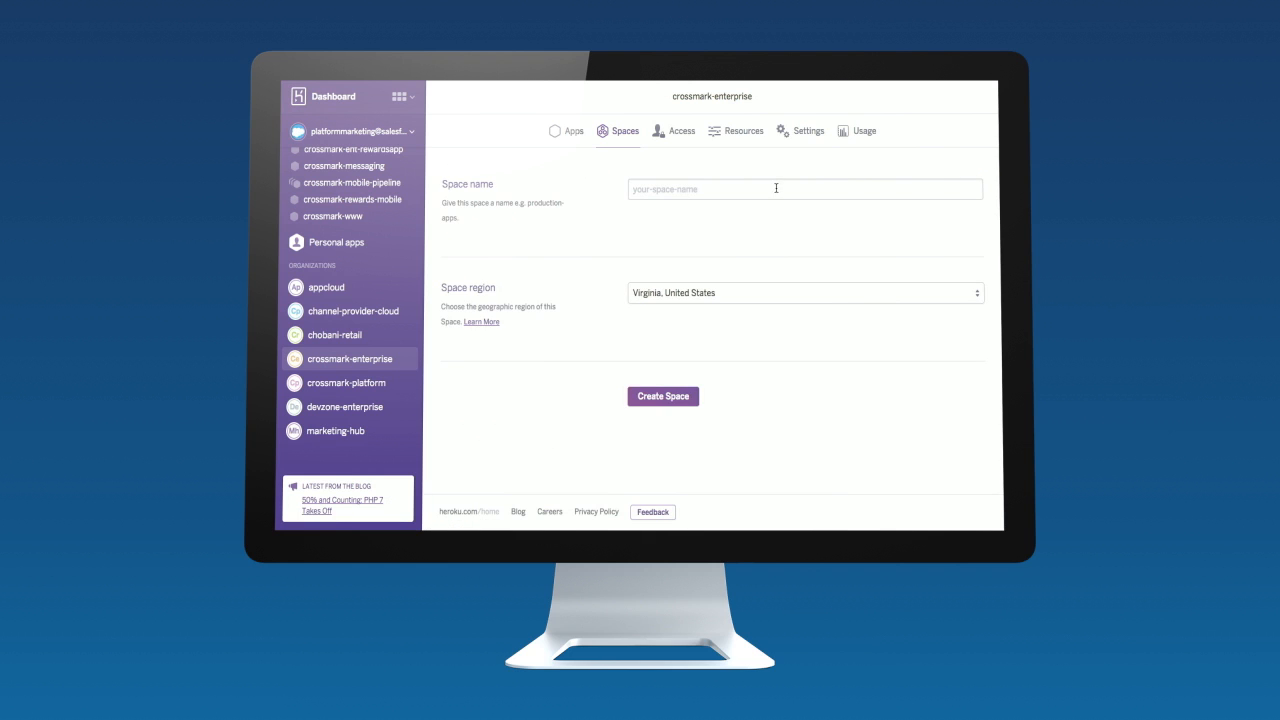
click(804, 292)
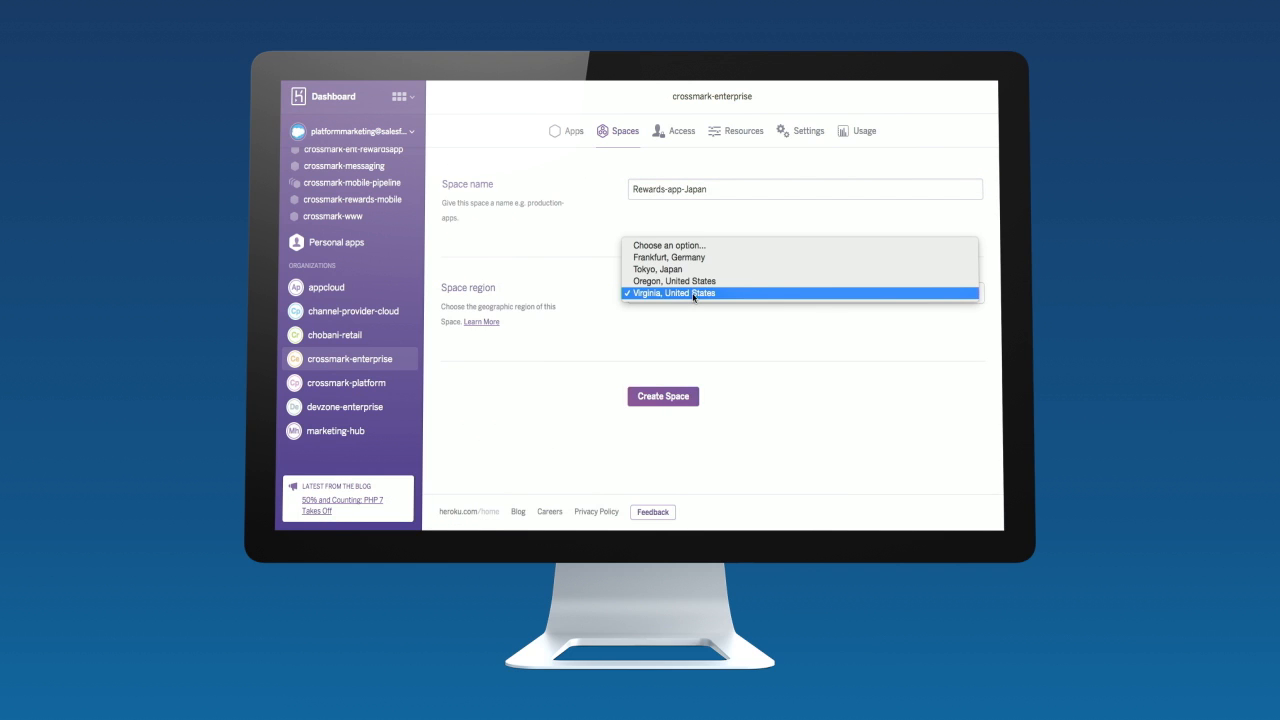
click(658, 269)
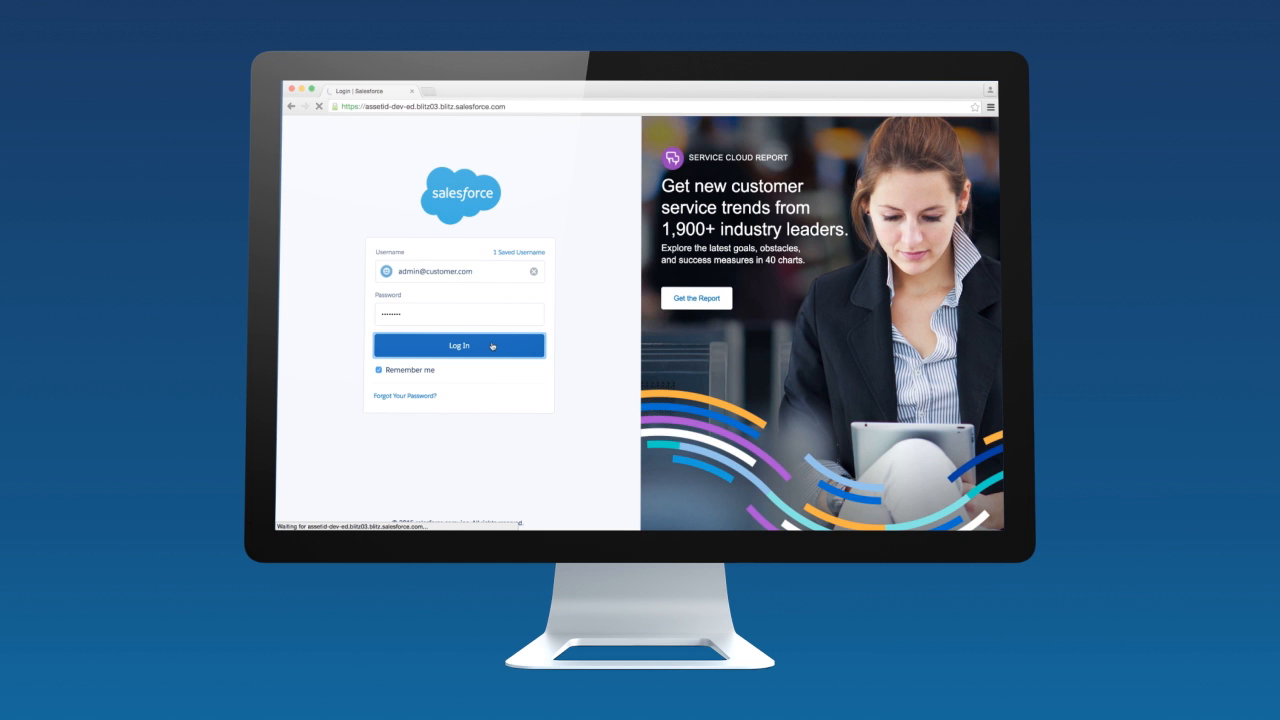
Step: Submit the admin login, approve it in Salesforce Authenticator, and submit the login again
click(459, 345)
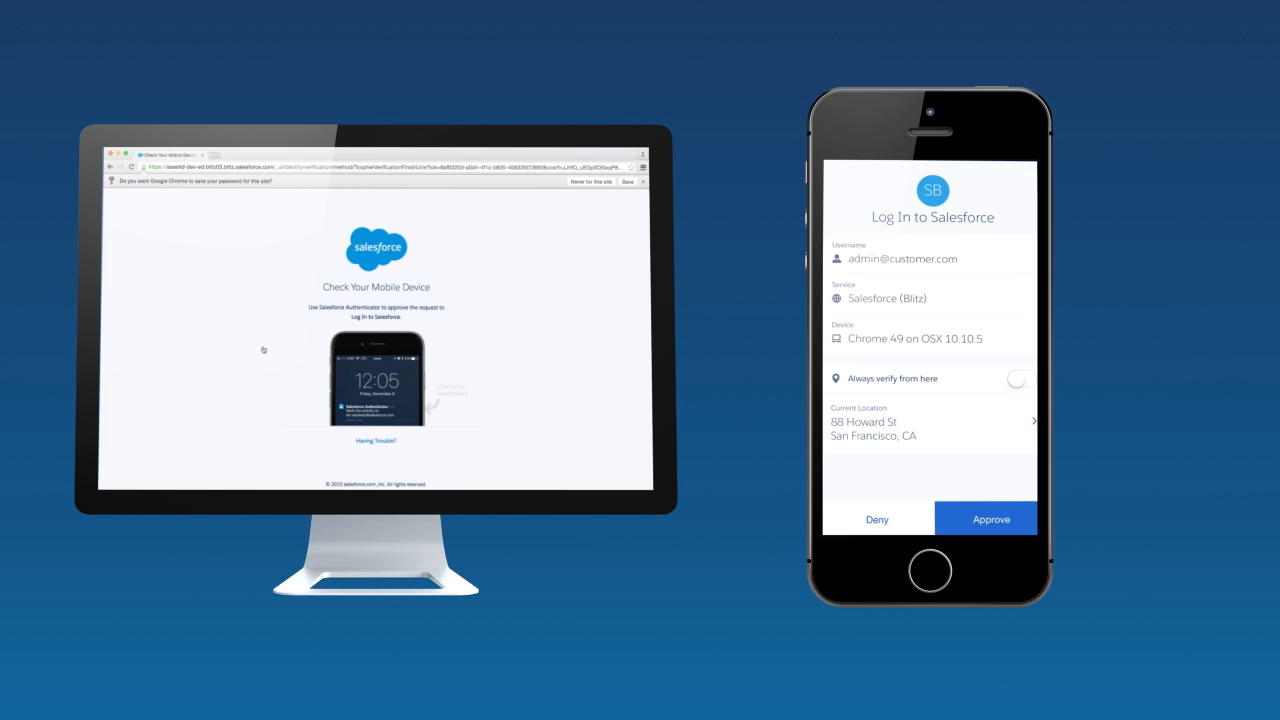
click(985, 518)
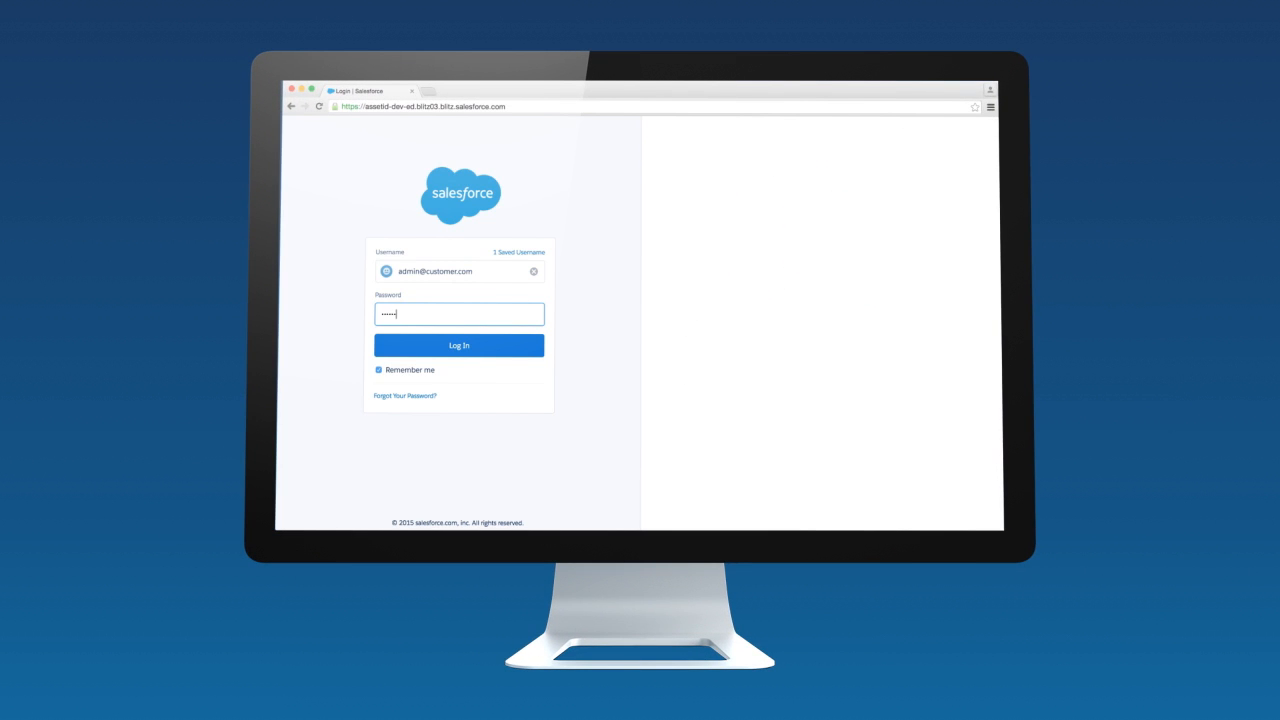
click(459, 345)
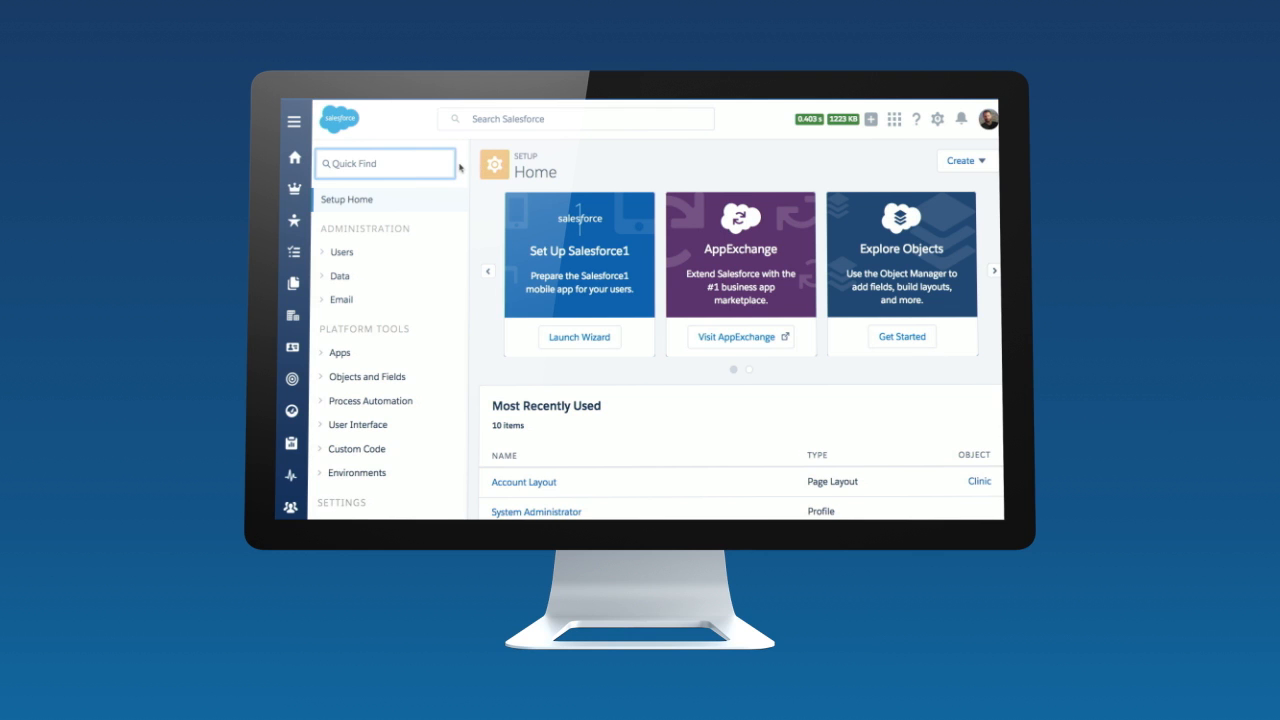
Step: Open Transaction Security from Setup Quick Find, then sign in as a different user
text(Transaction Security)
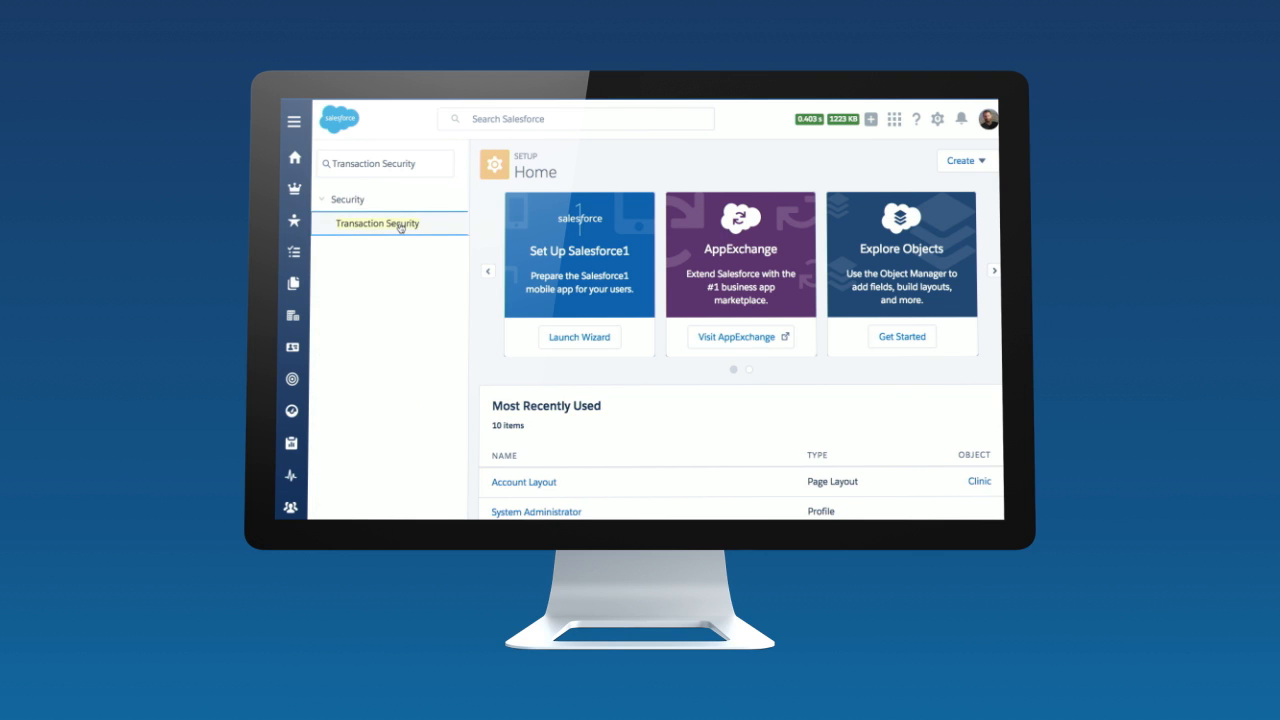
click(377, 223)
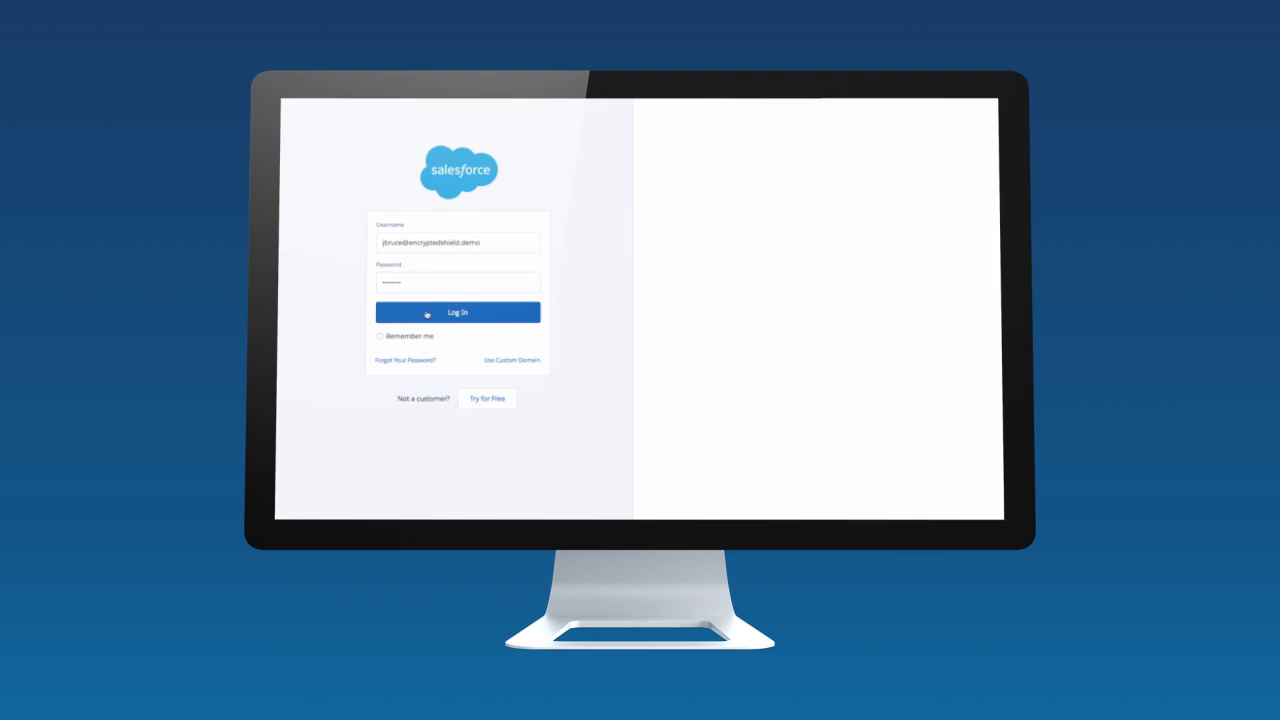
click(457, 312)
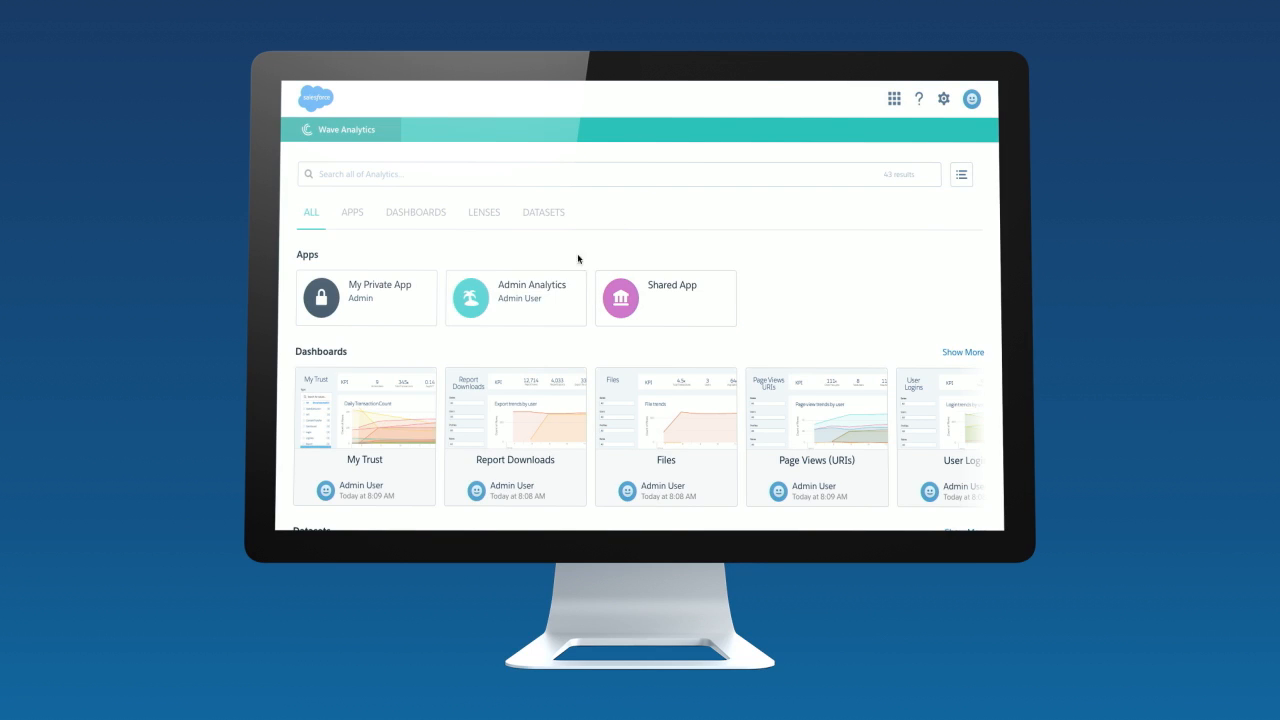
Step: Open Admin Analytics' My Trust dashboard and filter its Type to ContentTransfer events
click(515, 297)
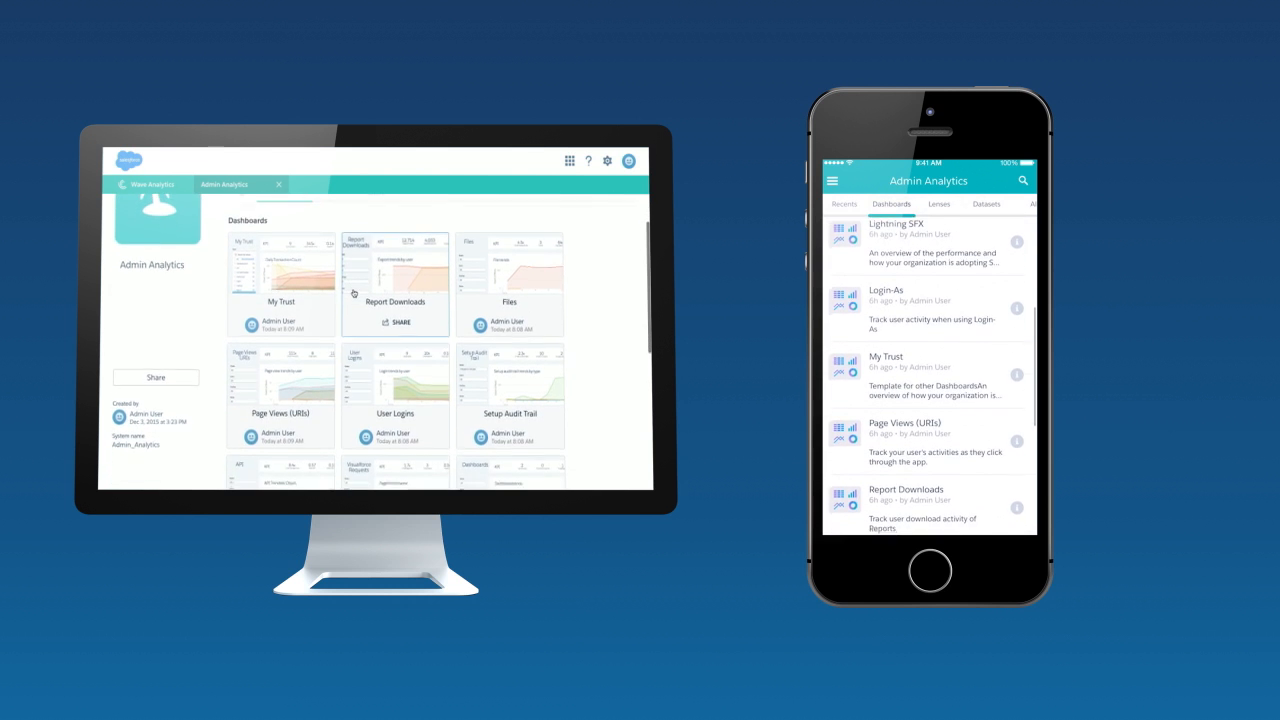
scroll(down, 3)
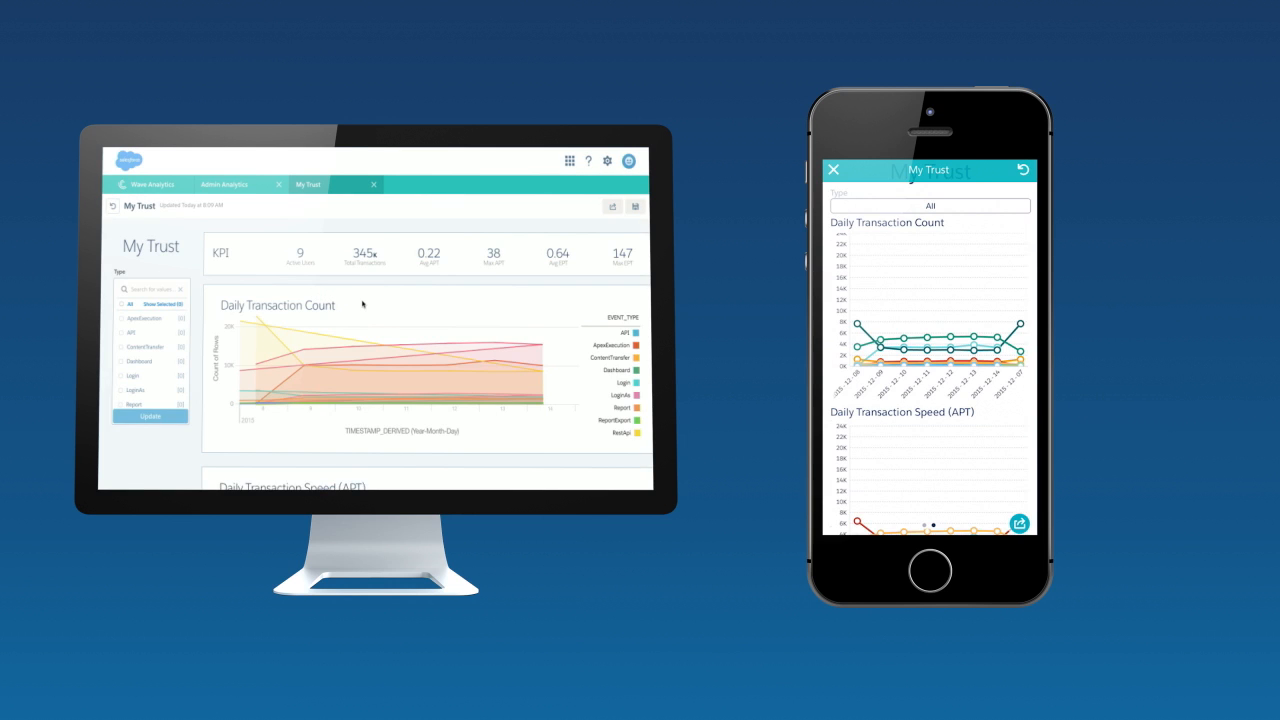
click(124, 357)
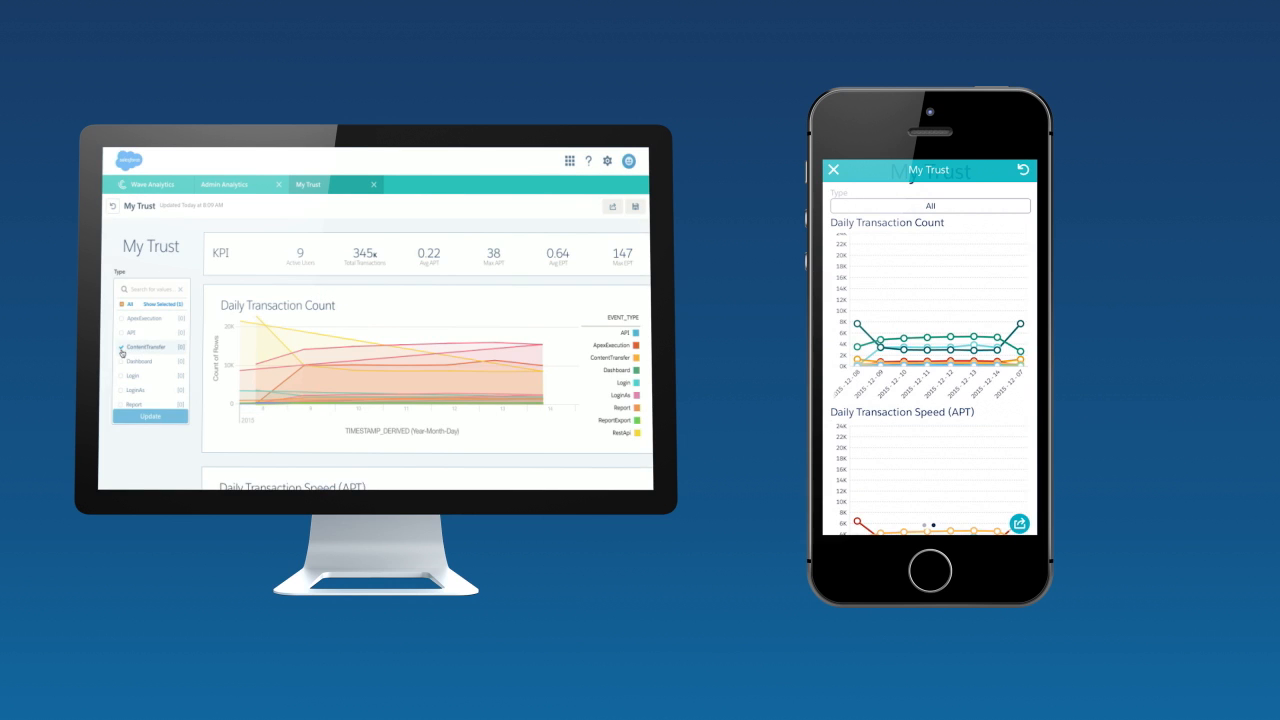
click(149, 416)
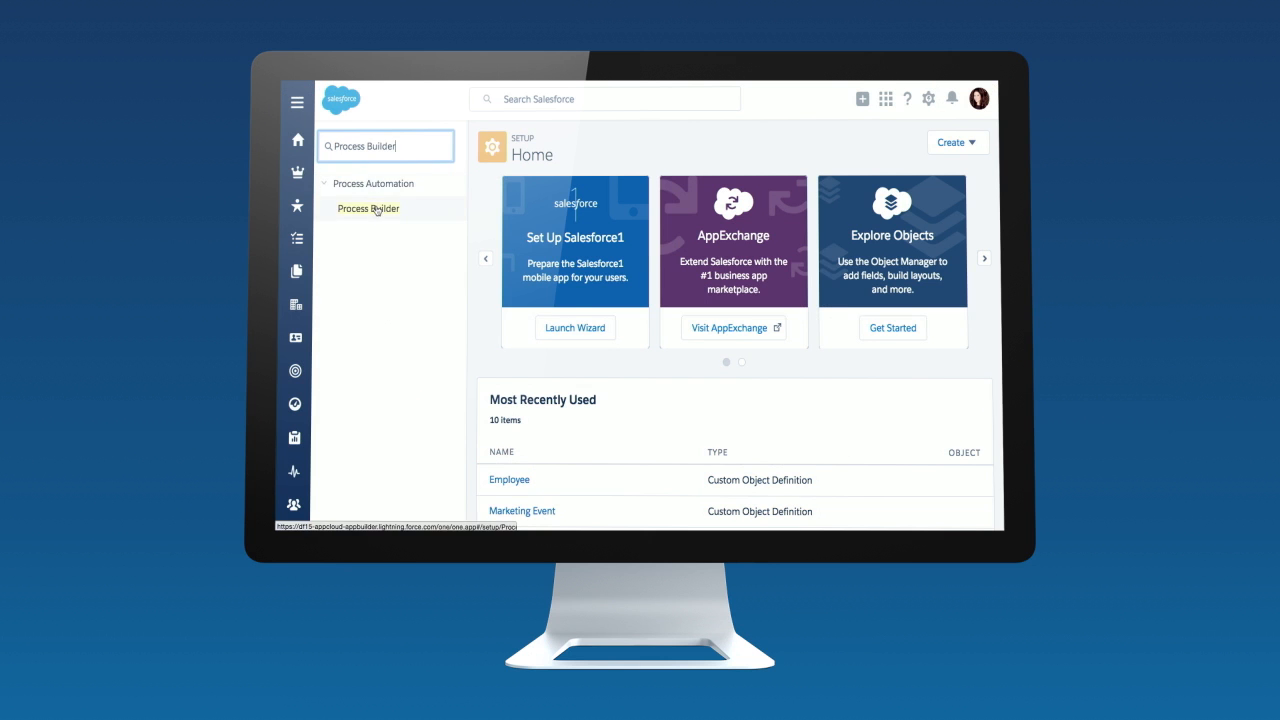
Step: Open Human Resources–Onboarding in Process Builder and expand all four Sales Hire immediate actions
click(367, 208)
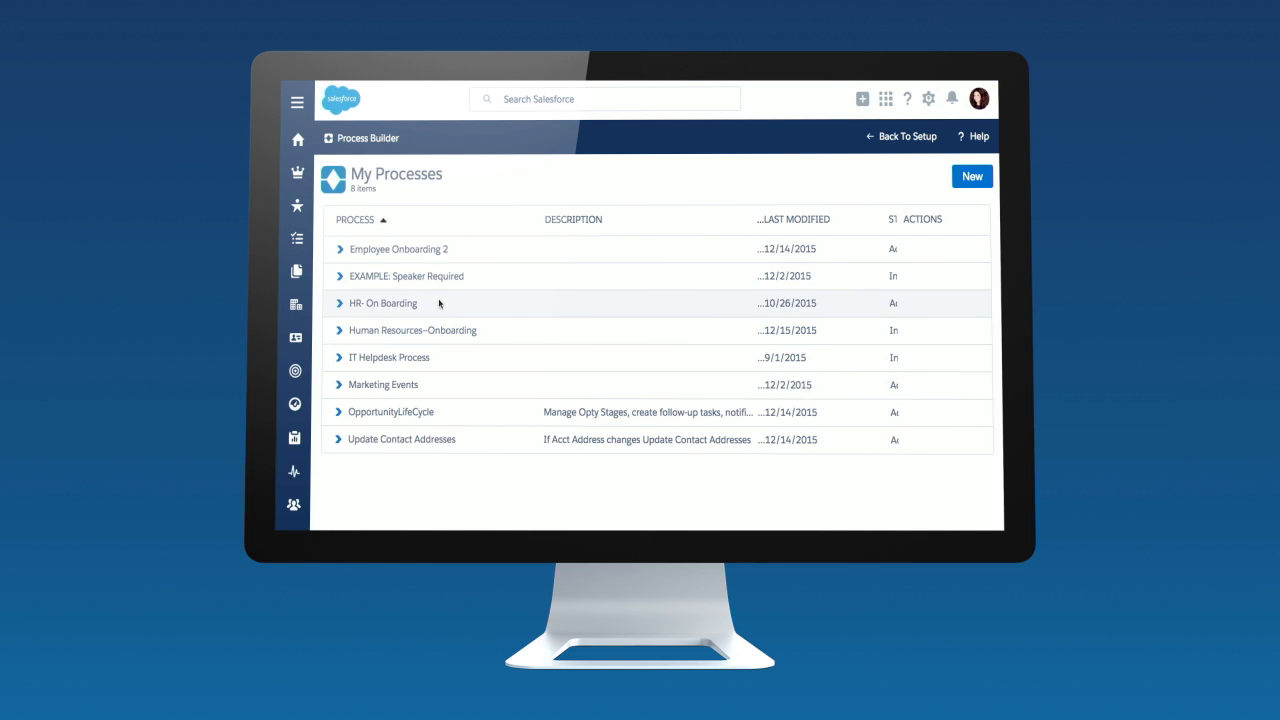
mouse_move(432, 330)
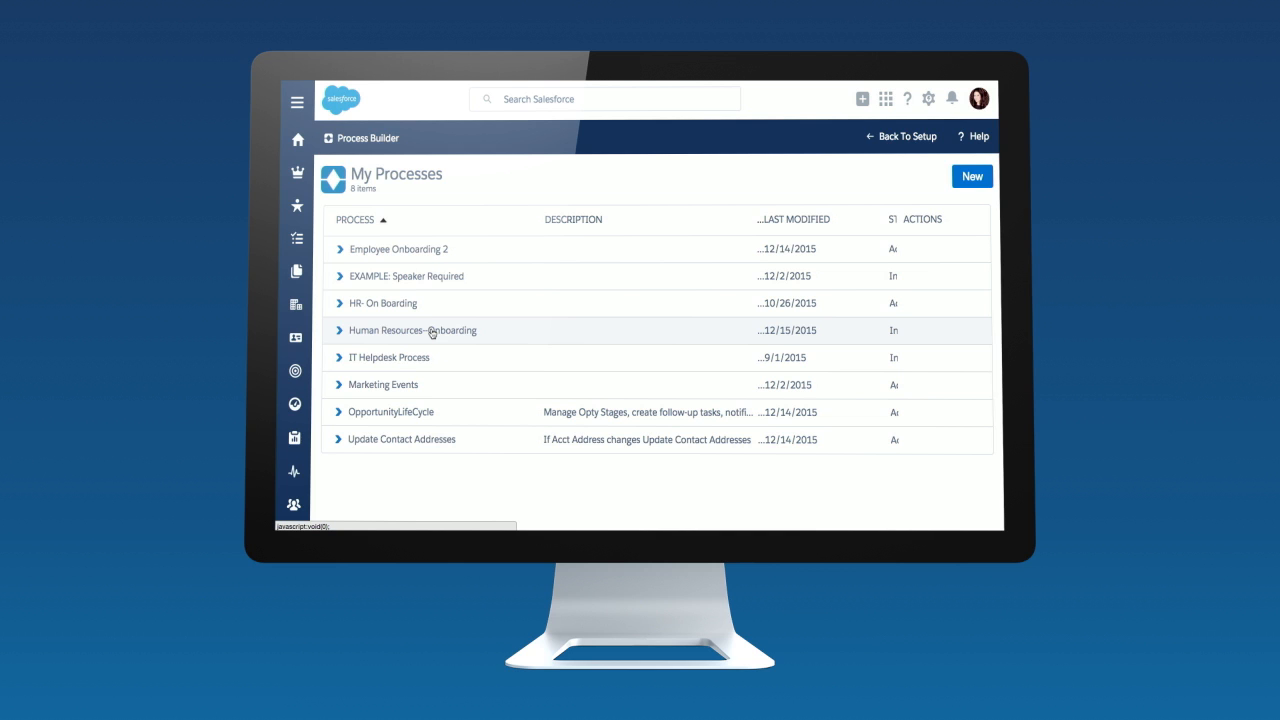
click(412, 330)
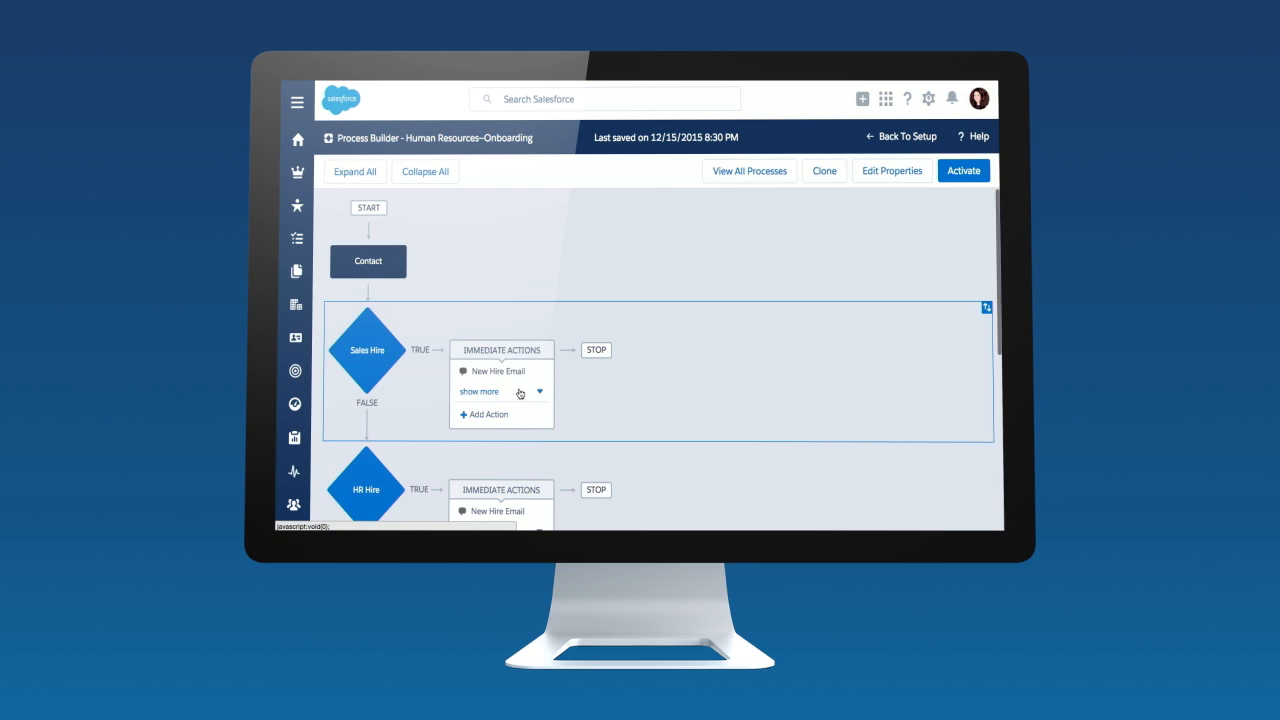
click(479, 392)
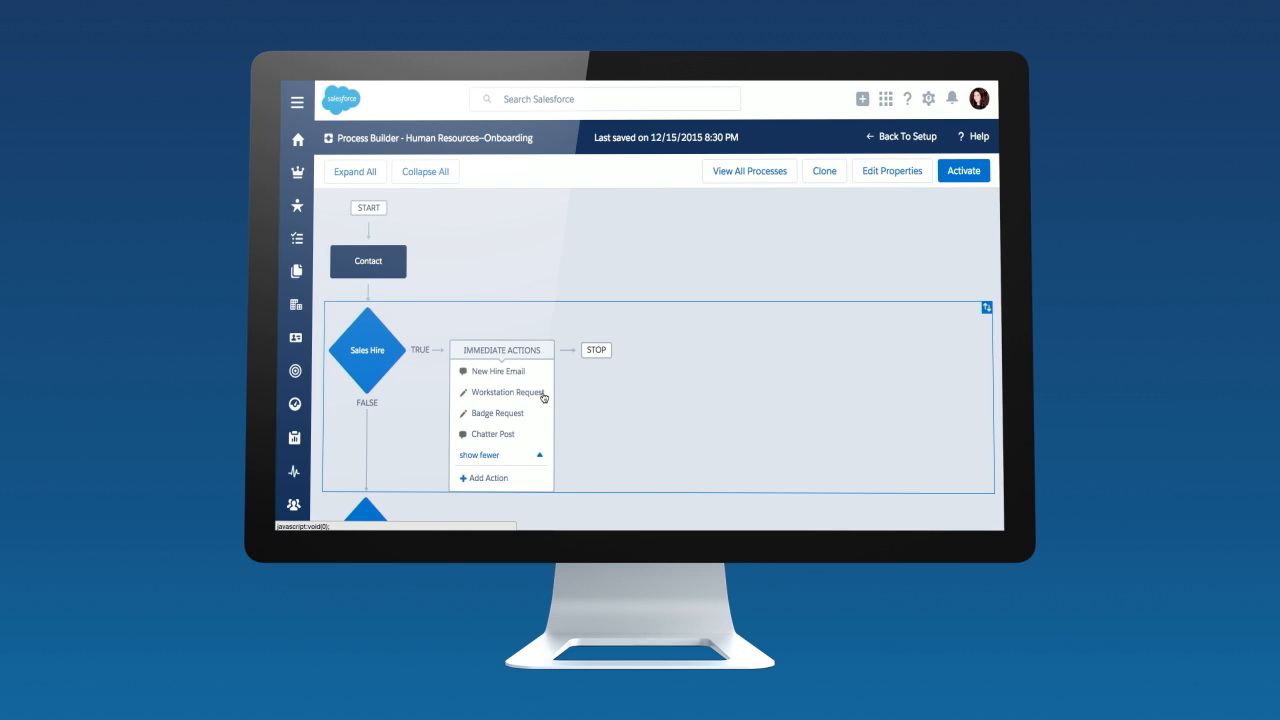